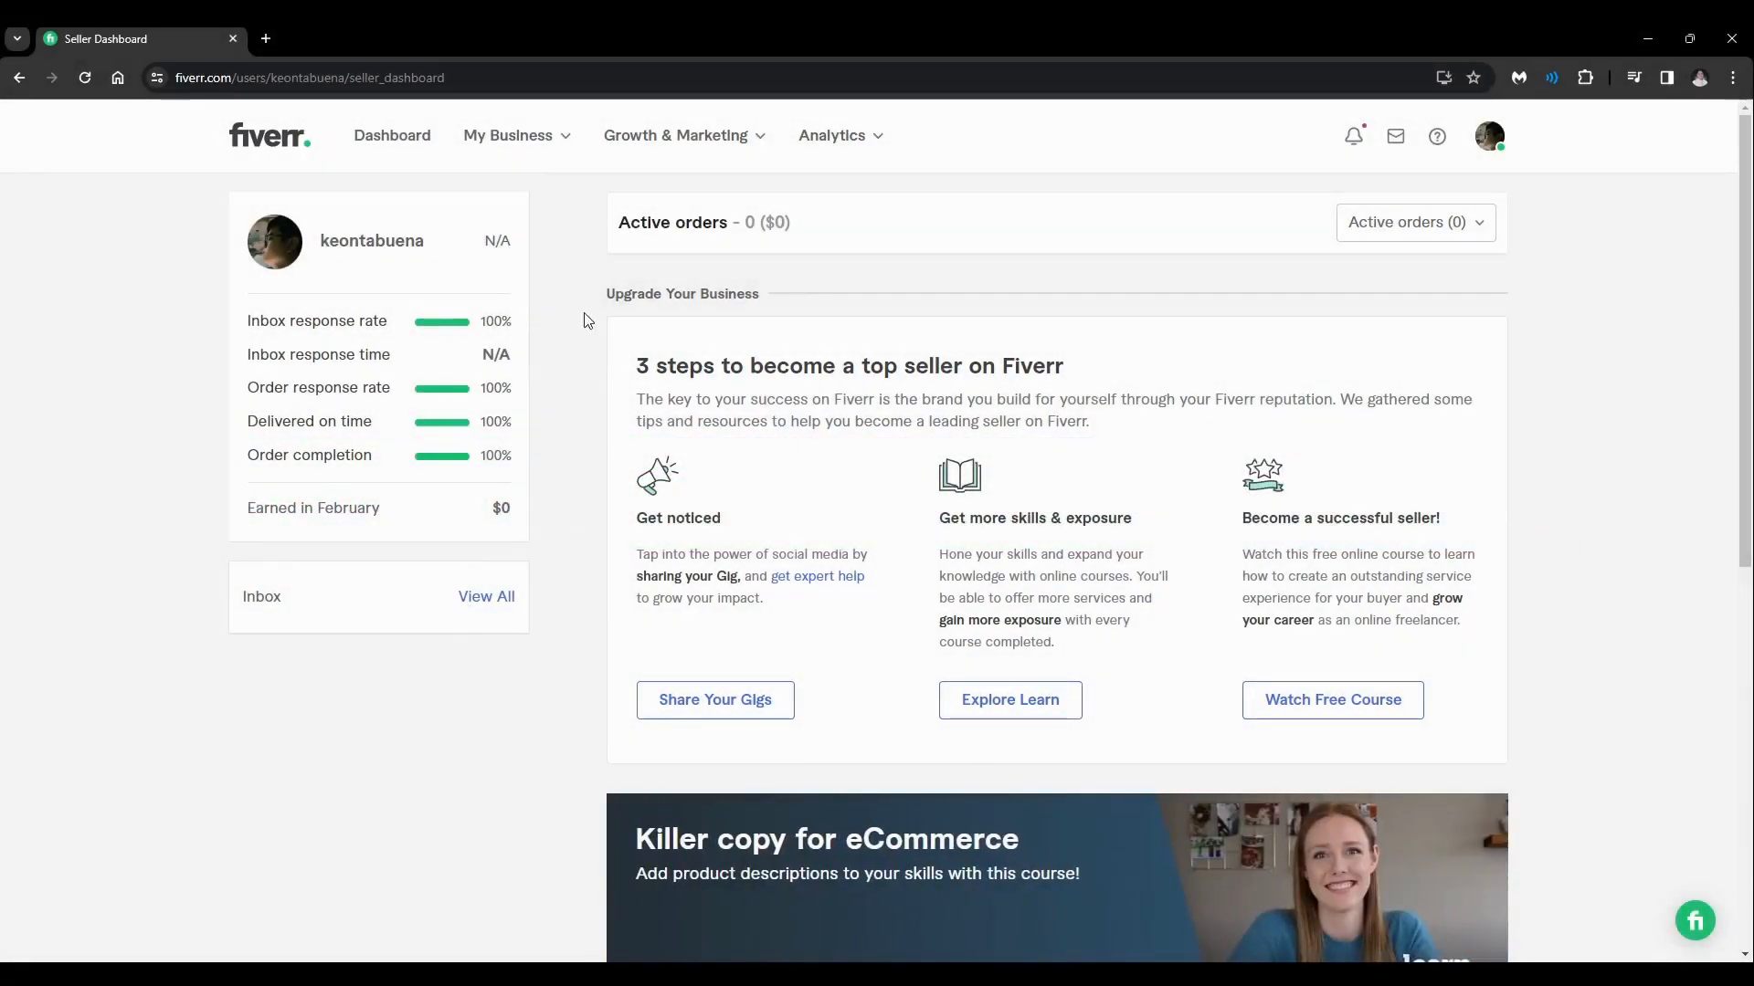
- Show the My Business menu listing orders, gigs, profile, earnings and workspace
left_click(515, 135)
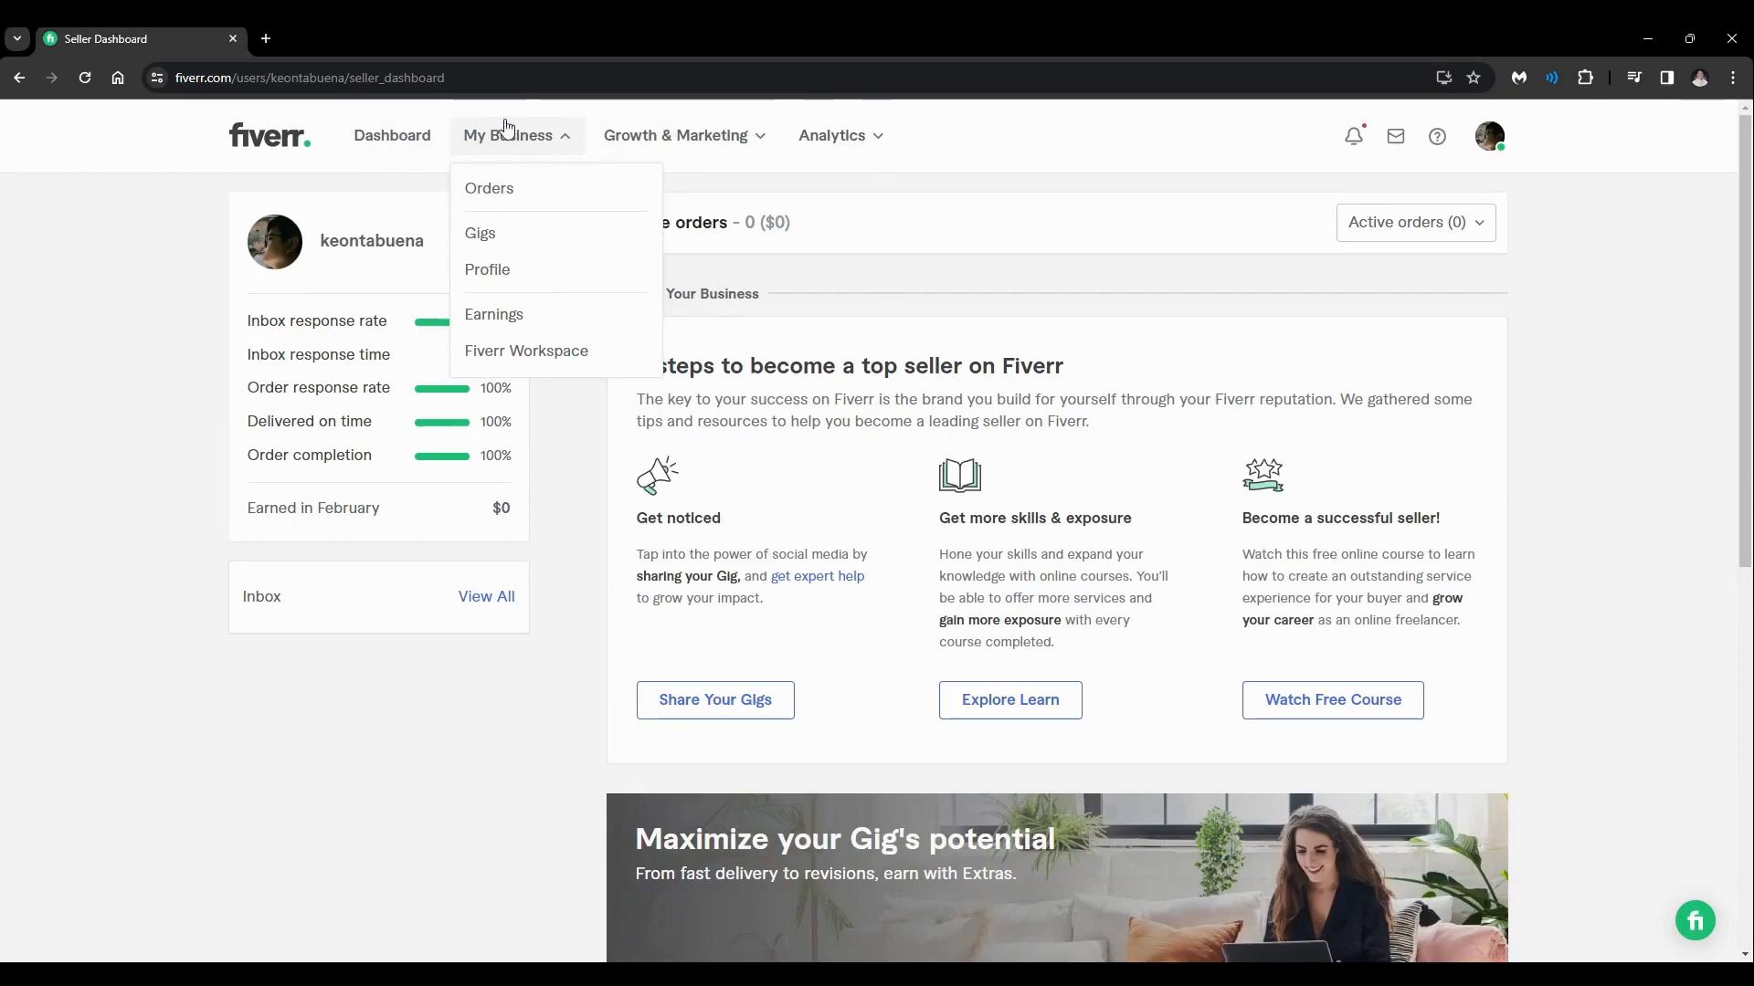
mouse_move(418, 164)
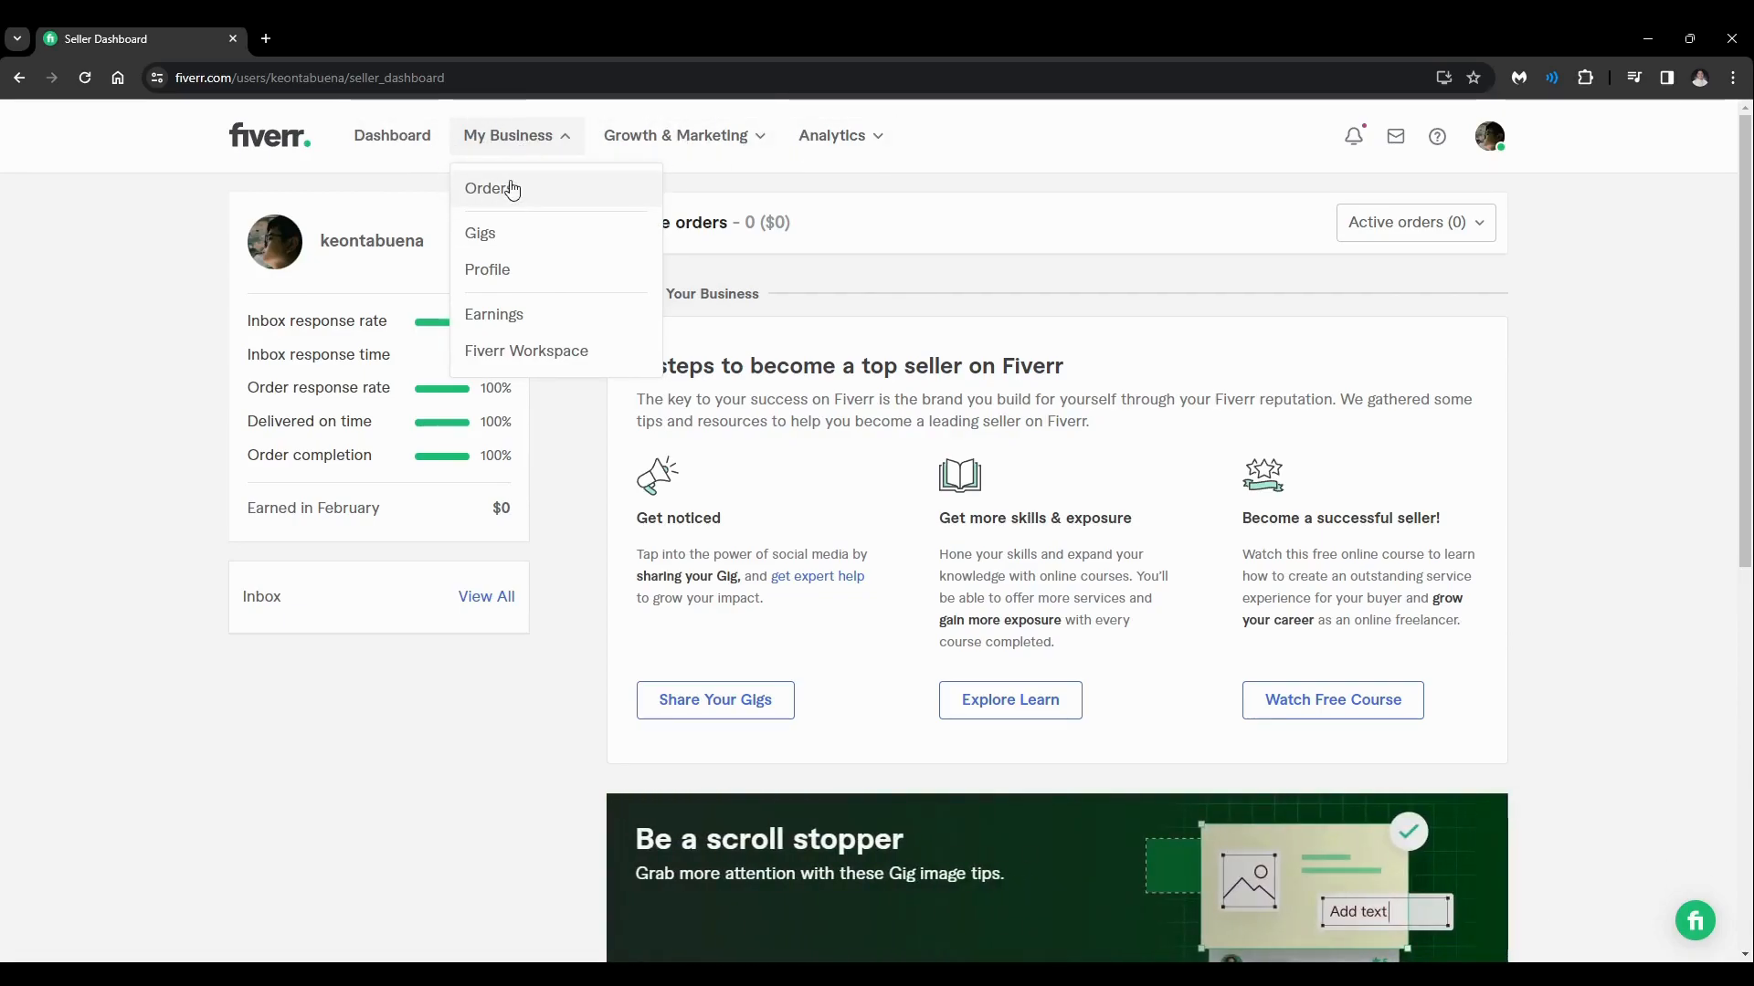
- Go to Manage Orders and check the Late, Completed and Starred lists before returning to Priority
left_click(488, 188)
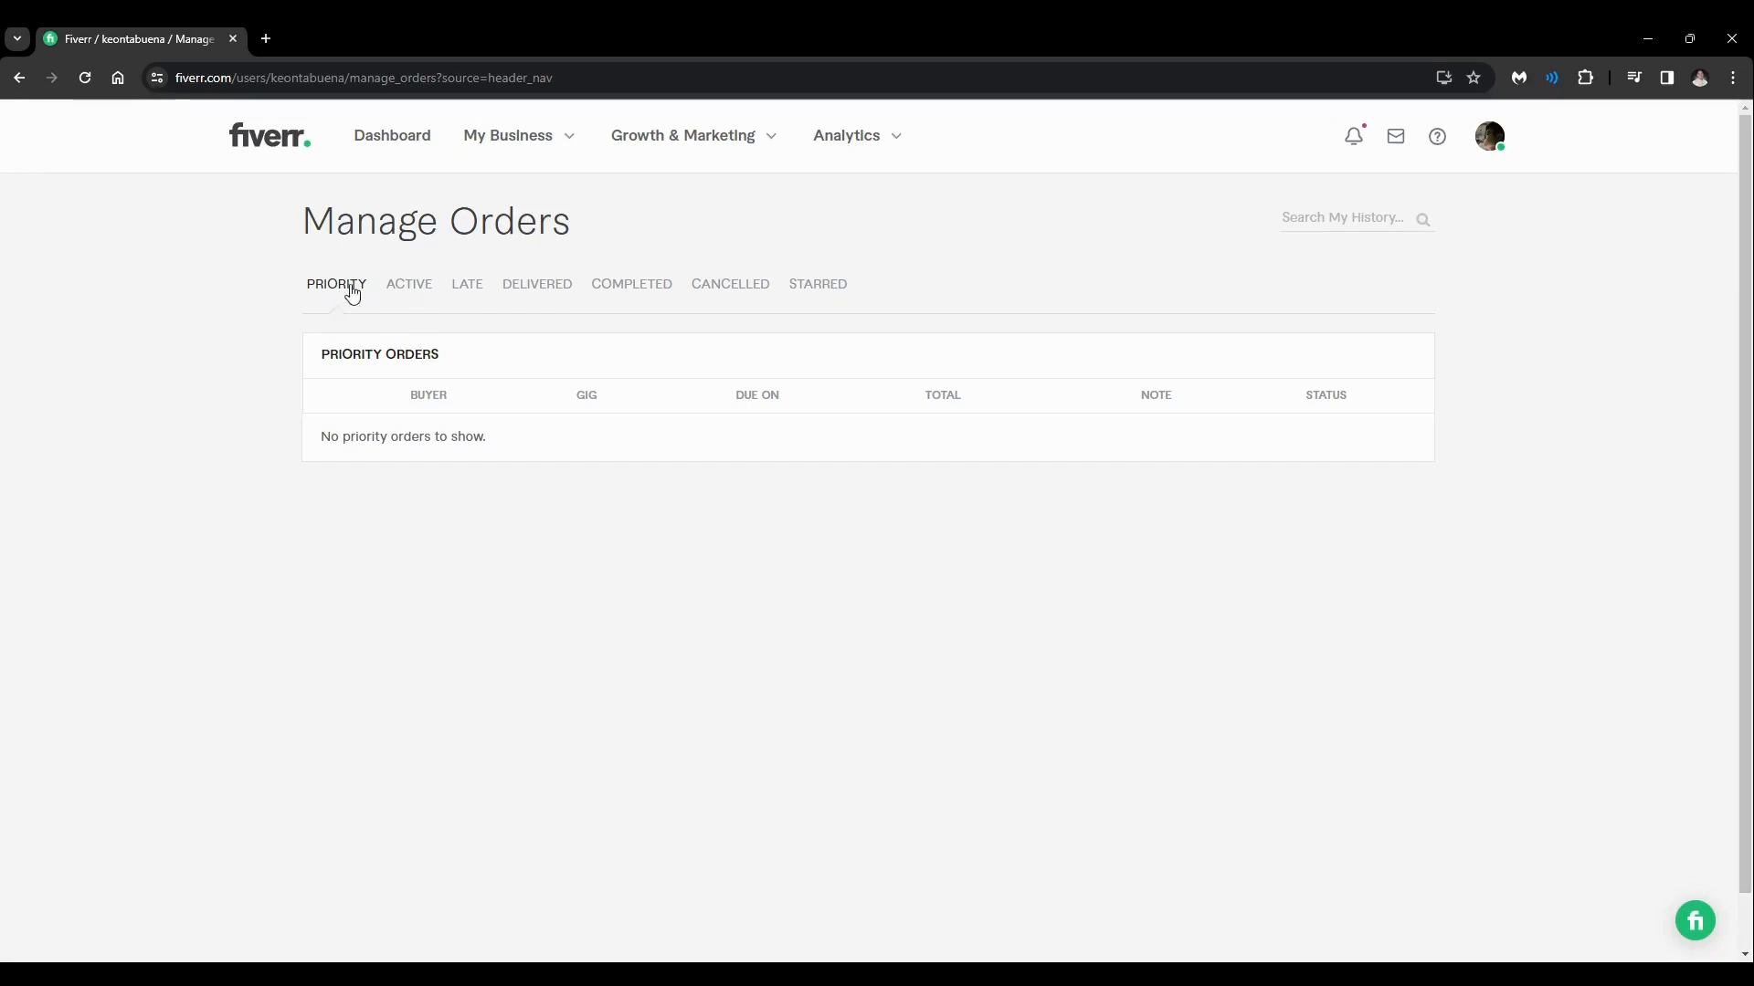
left_click(466, 285)
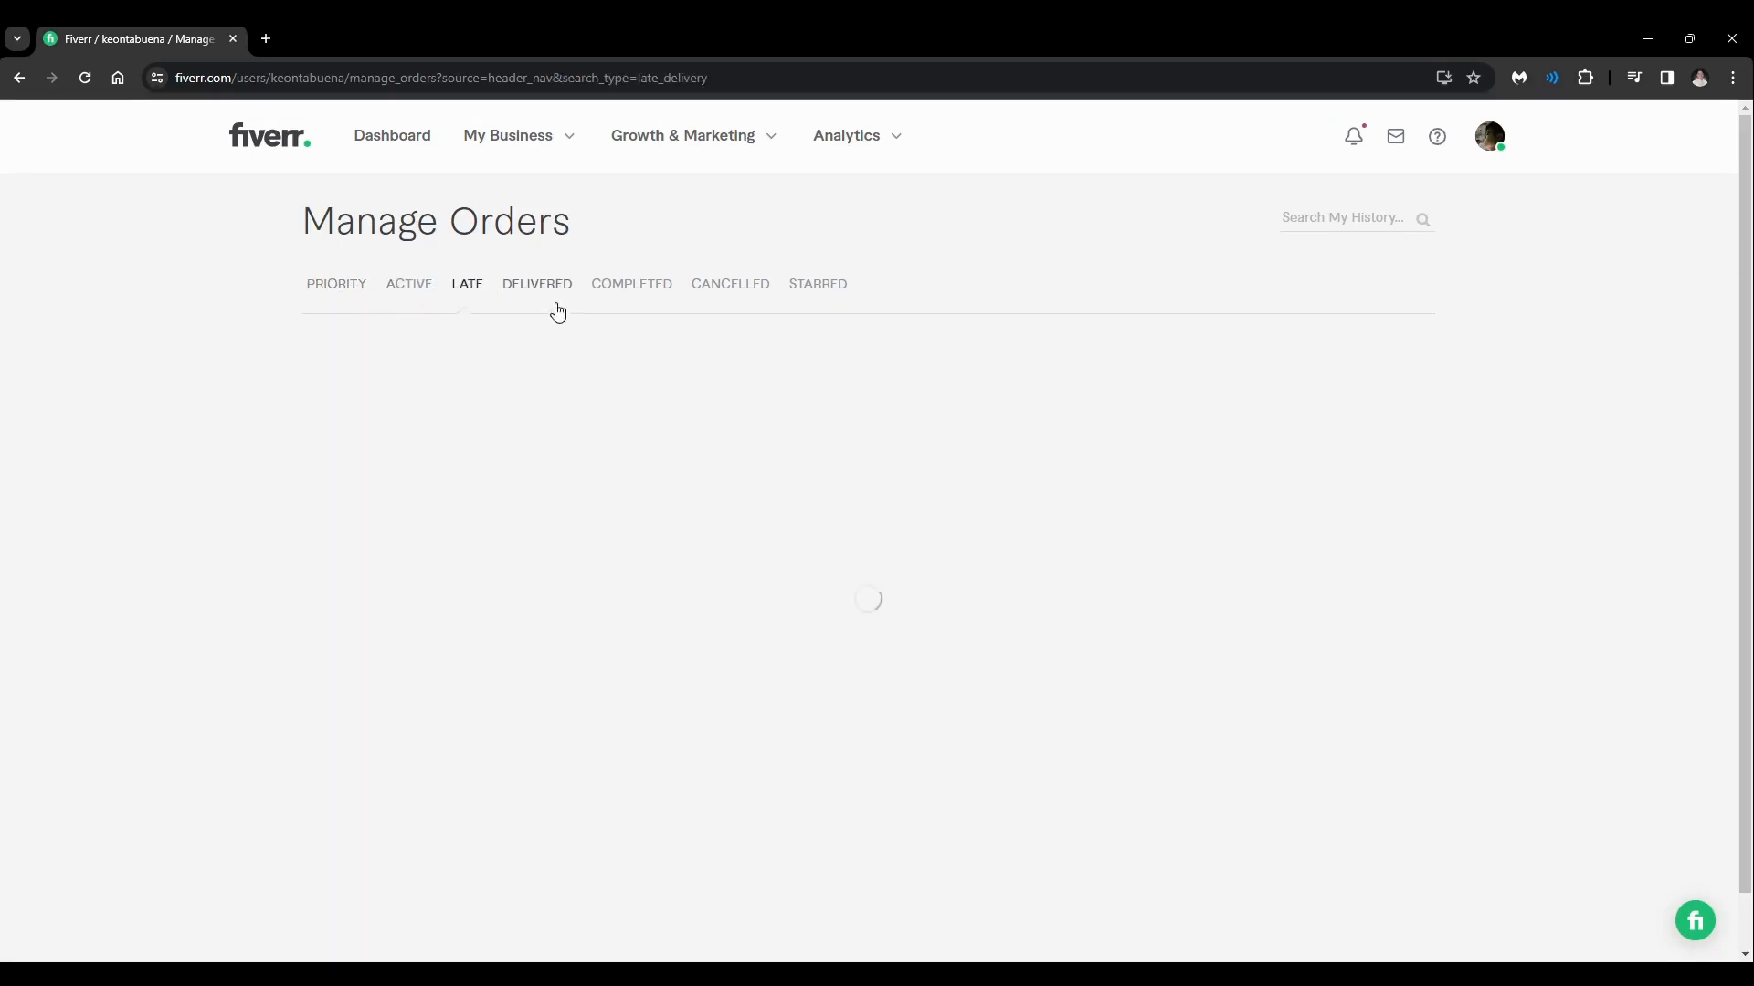
left_click(631, 283)
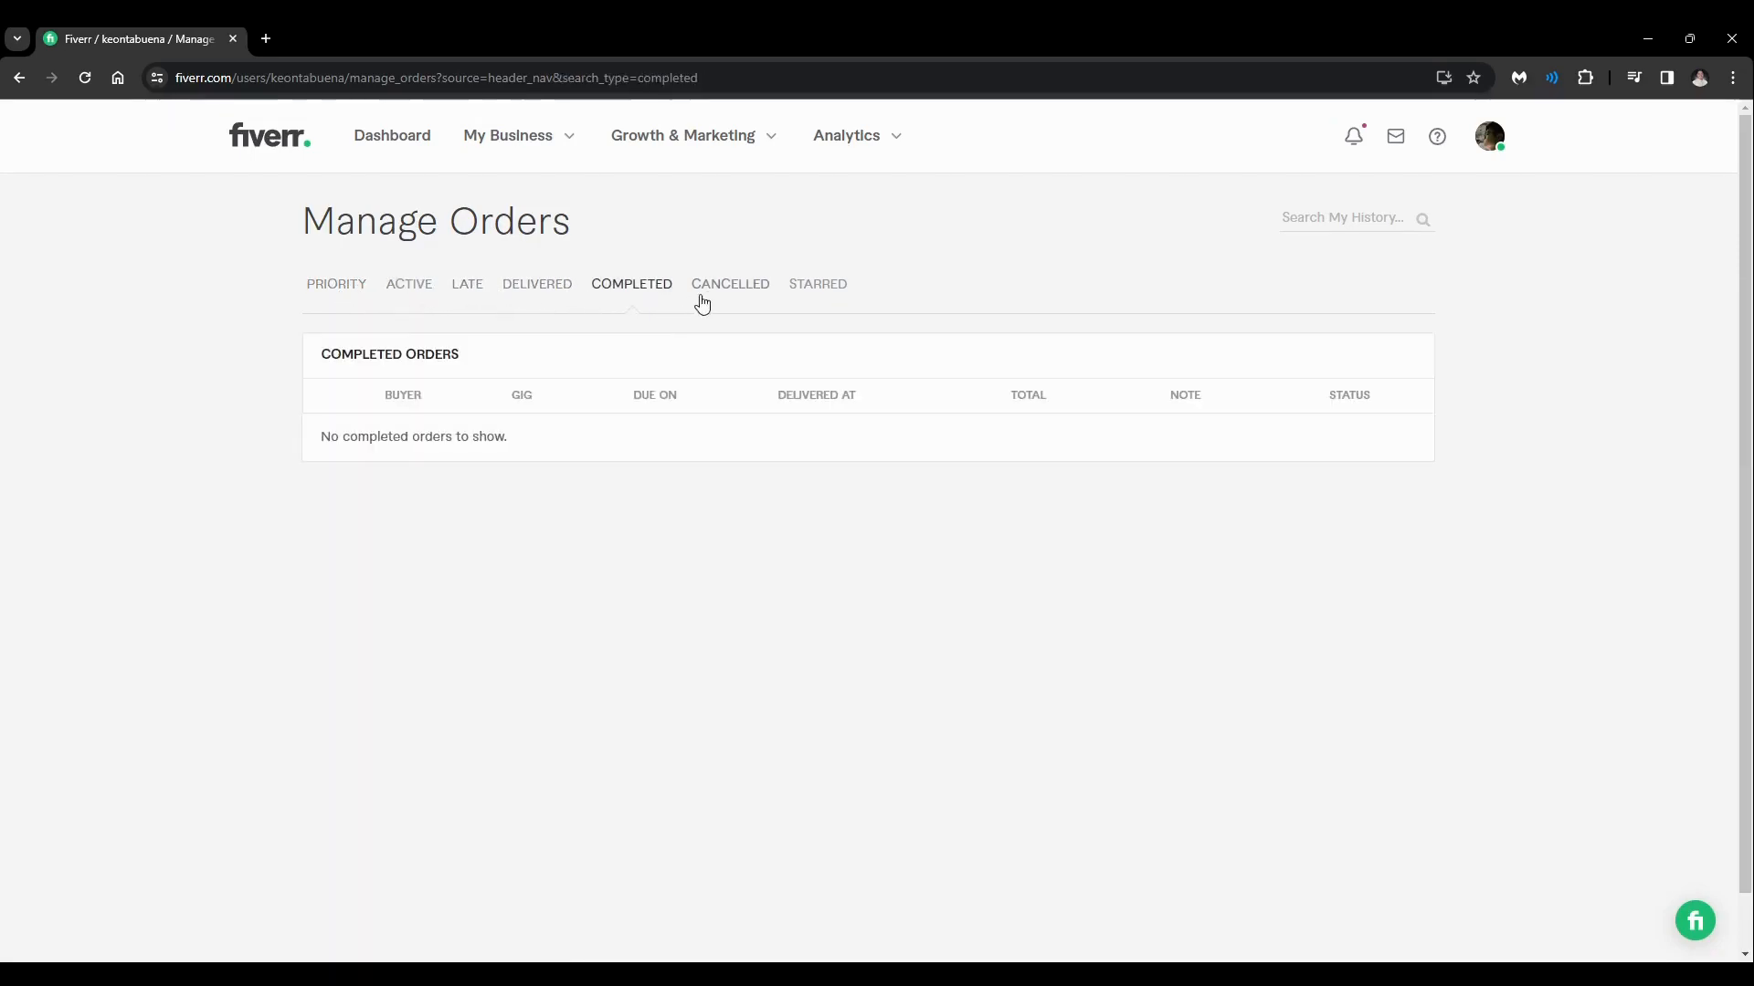
left_click(819, 283)
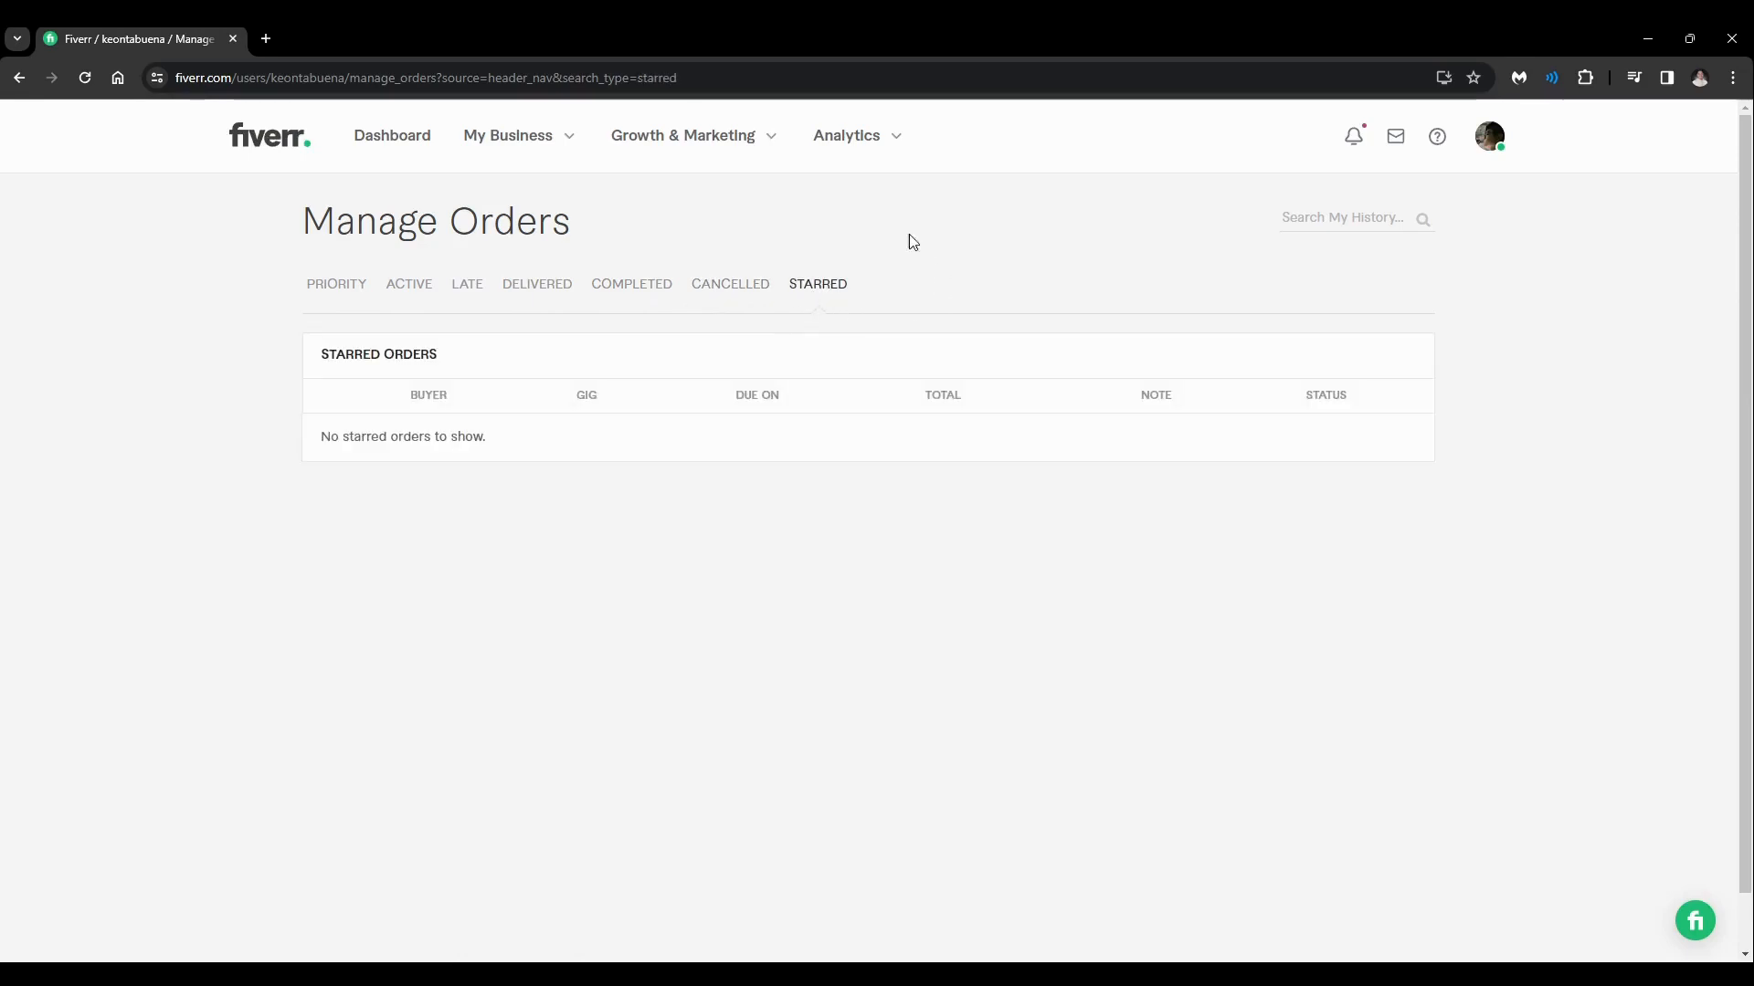
left_click(336, 283)
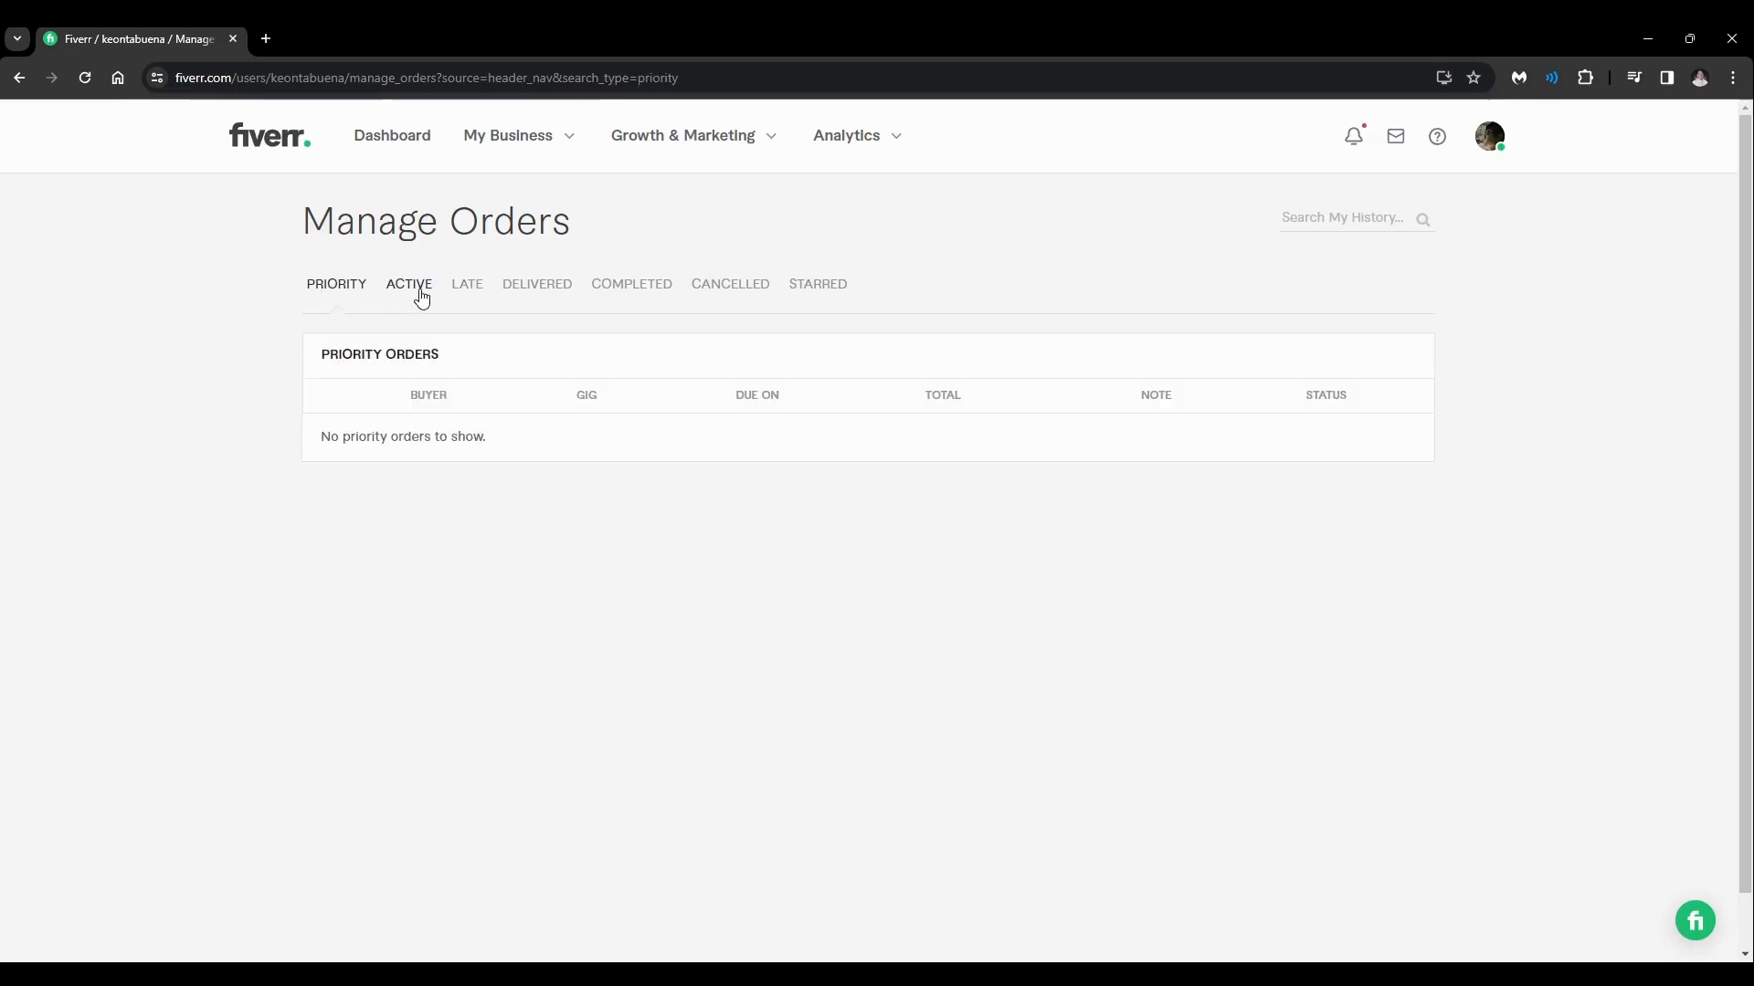
mouse_move(332, 705)
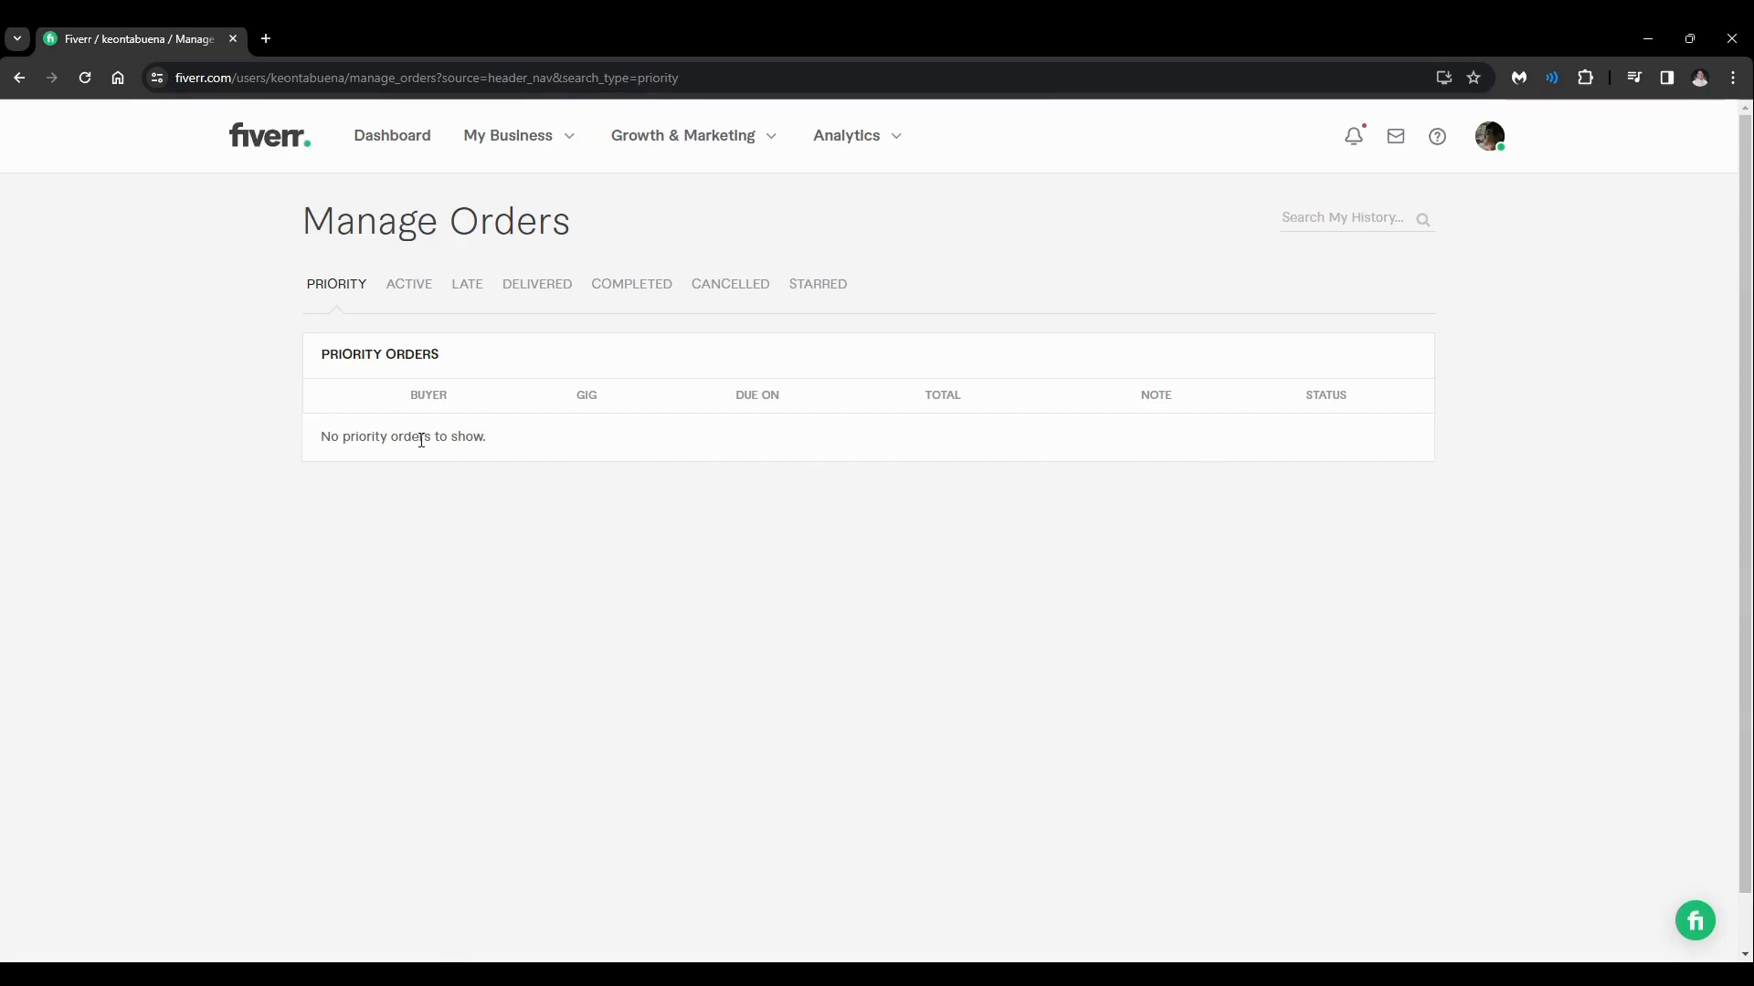
mouse_move(564, 542)
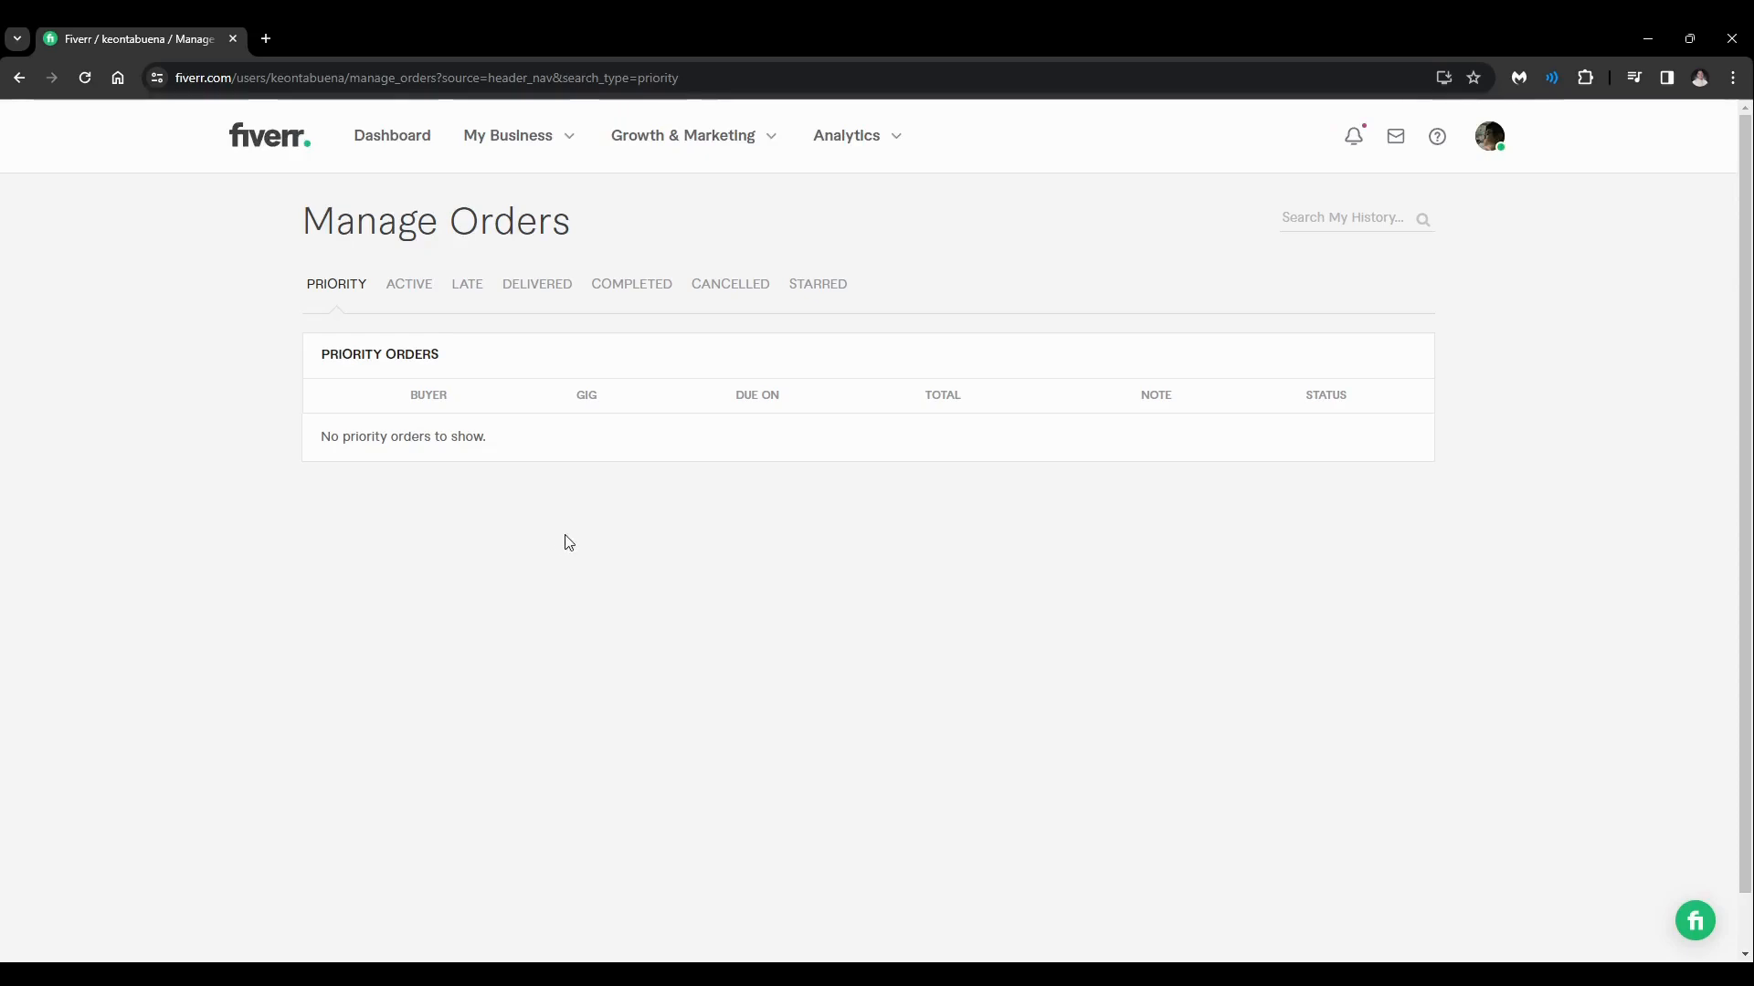
mouse_move(775, 477)
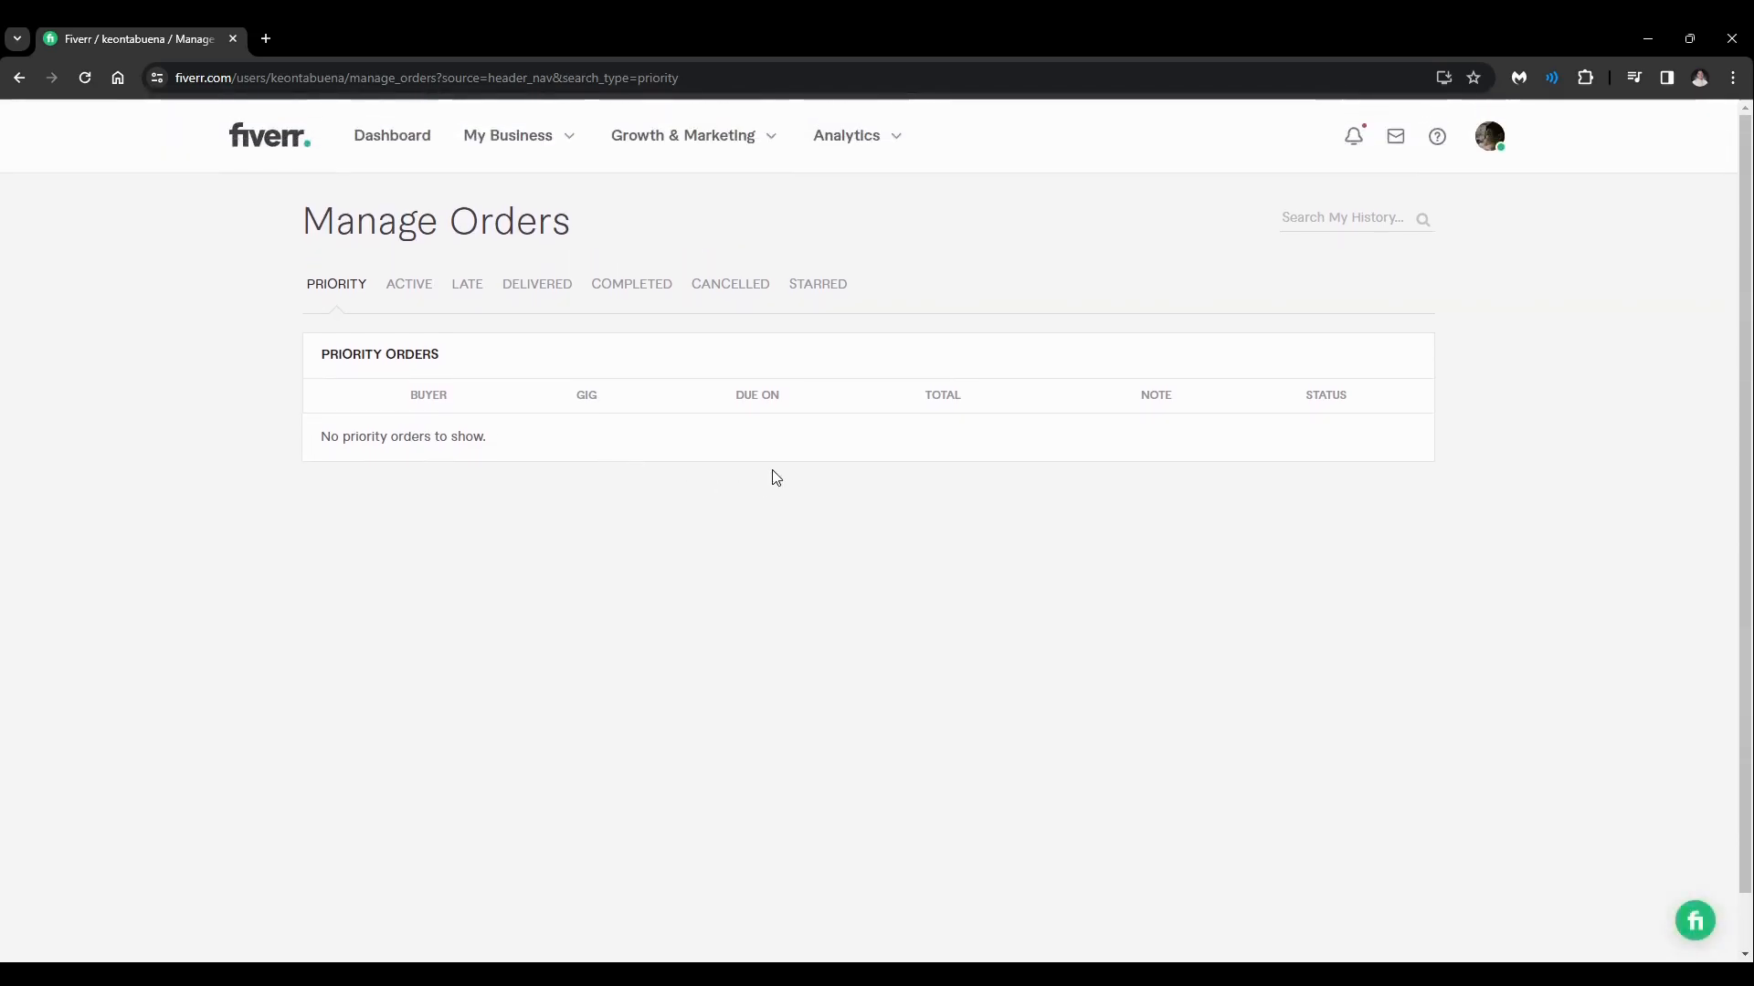
mouse_move(736, 762)
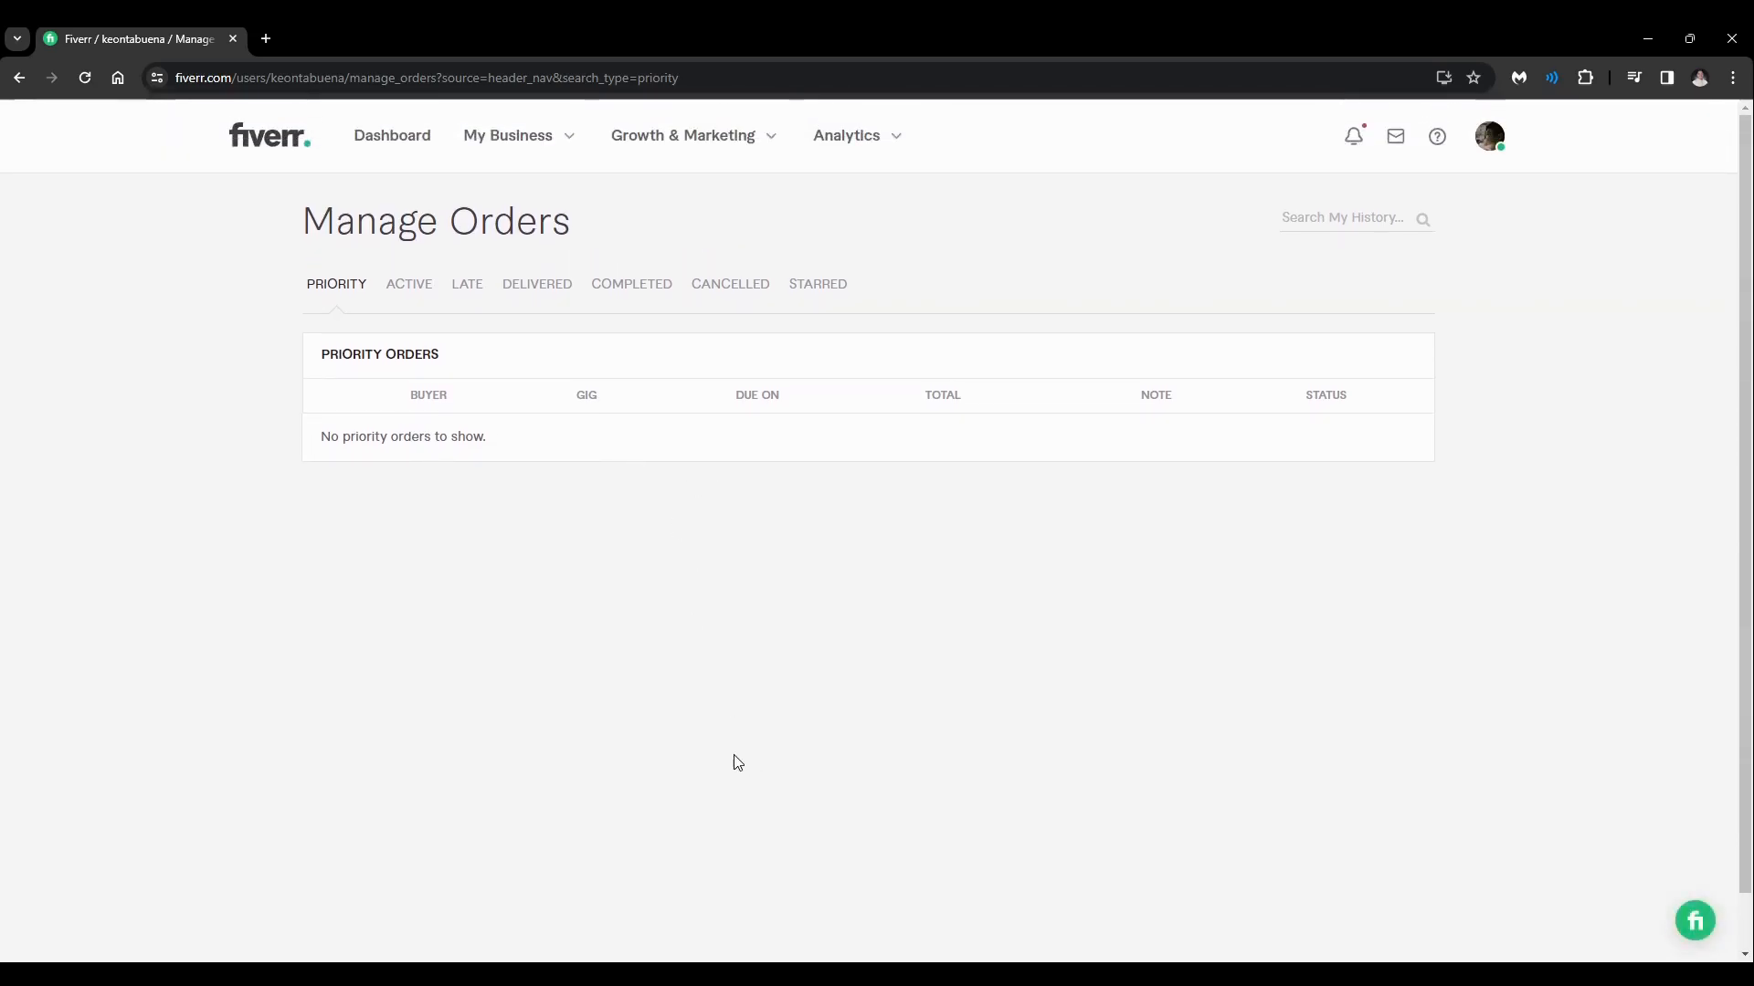
mouse_move(673, 615)
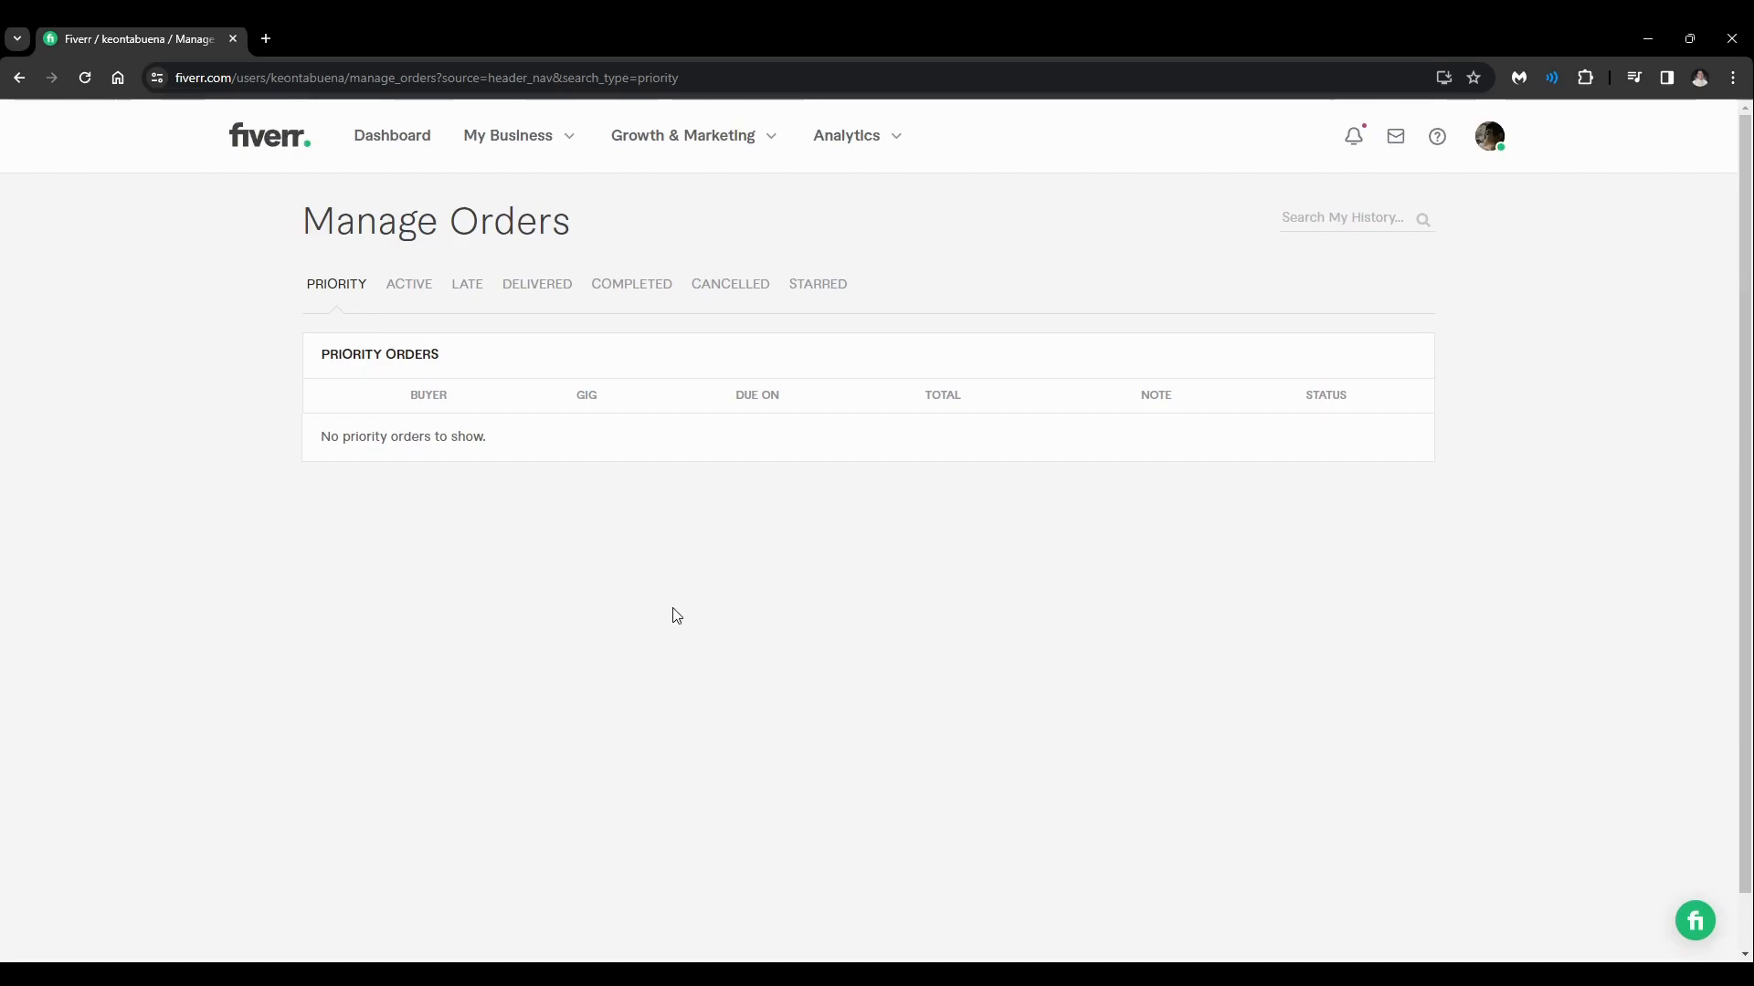
mouse_move(764, 651)
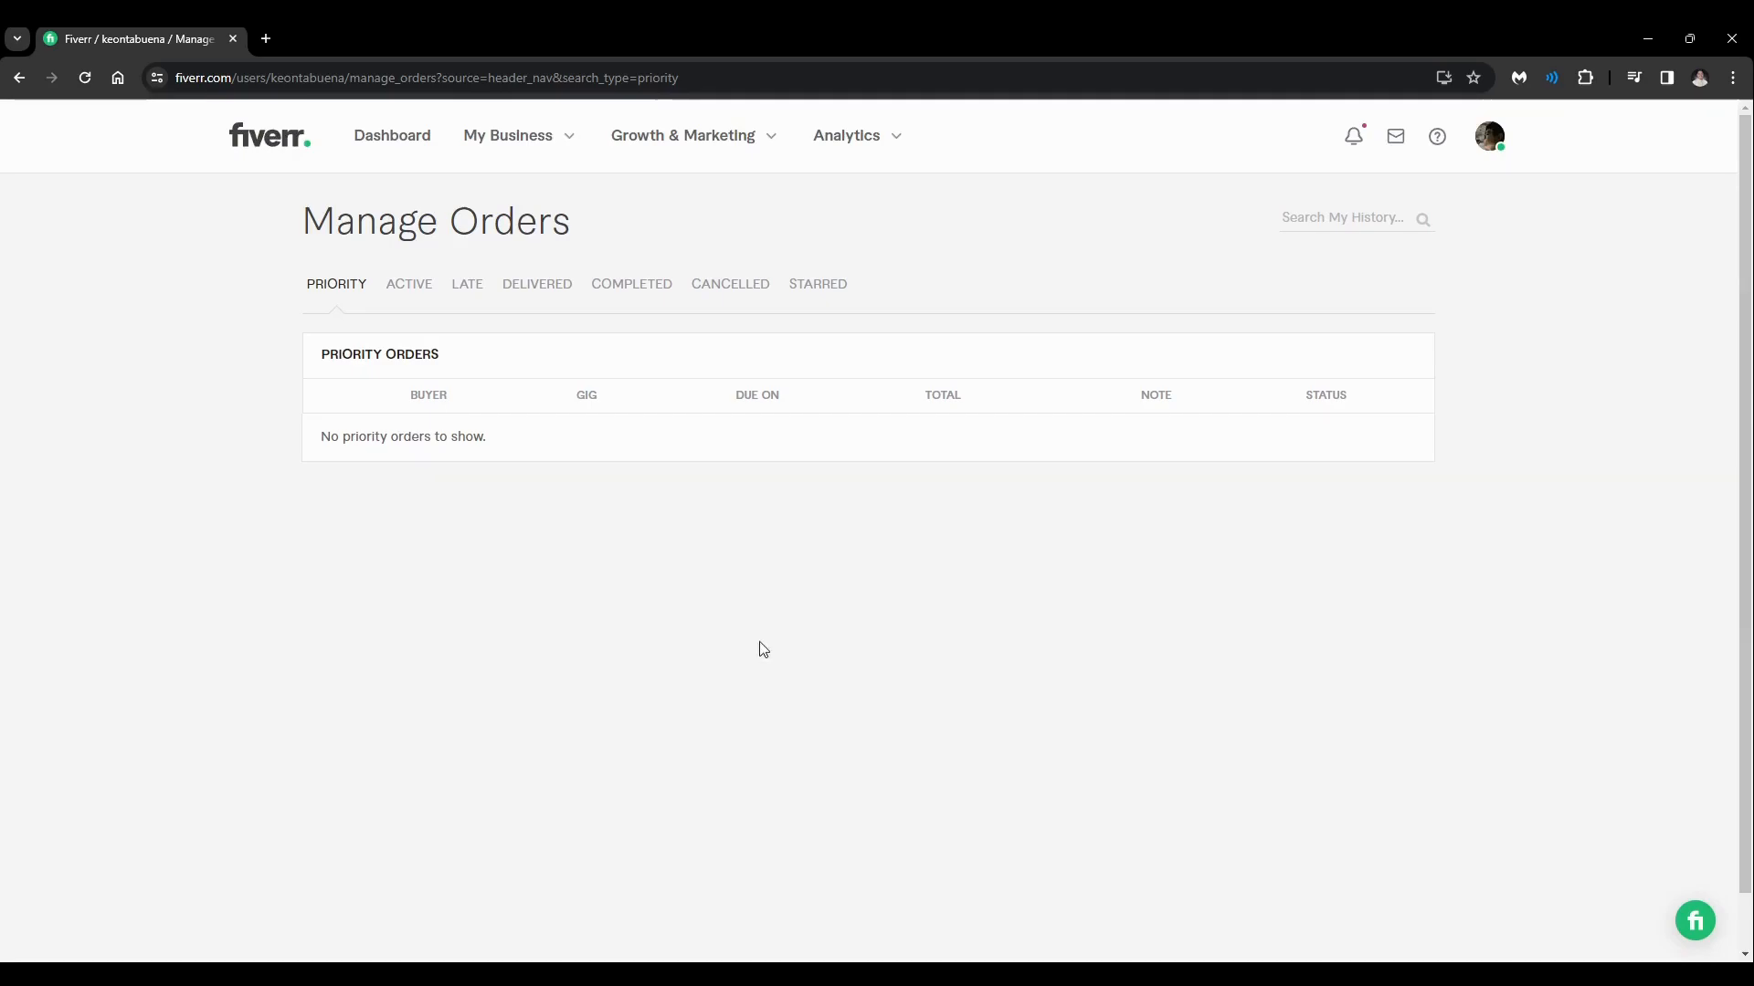
mouse_move(827, 616)
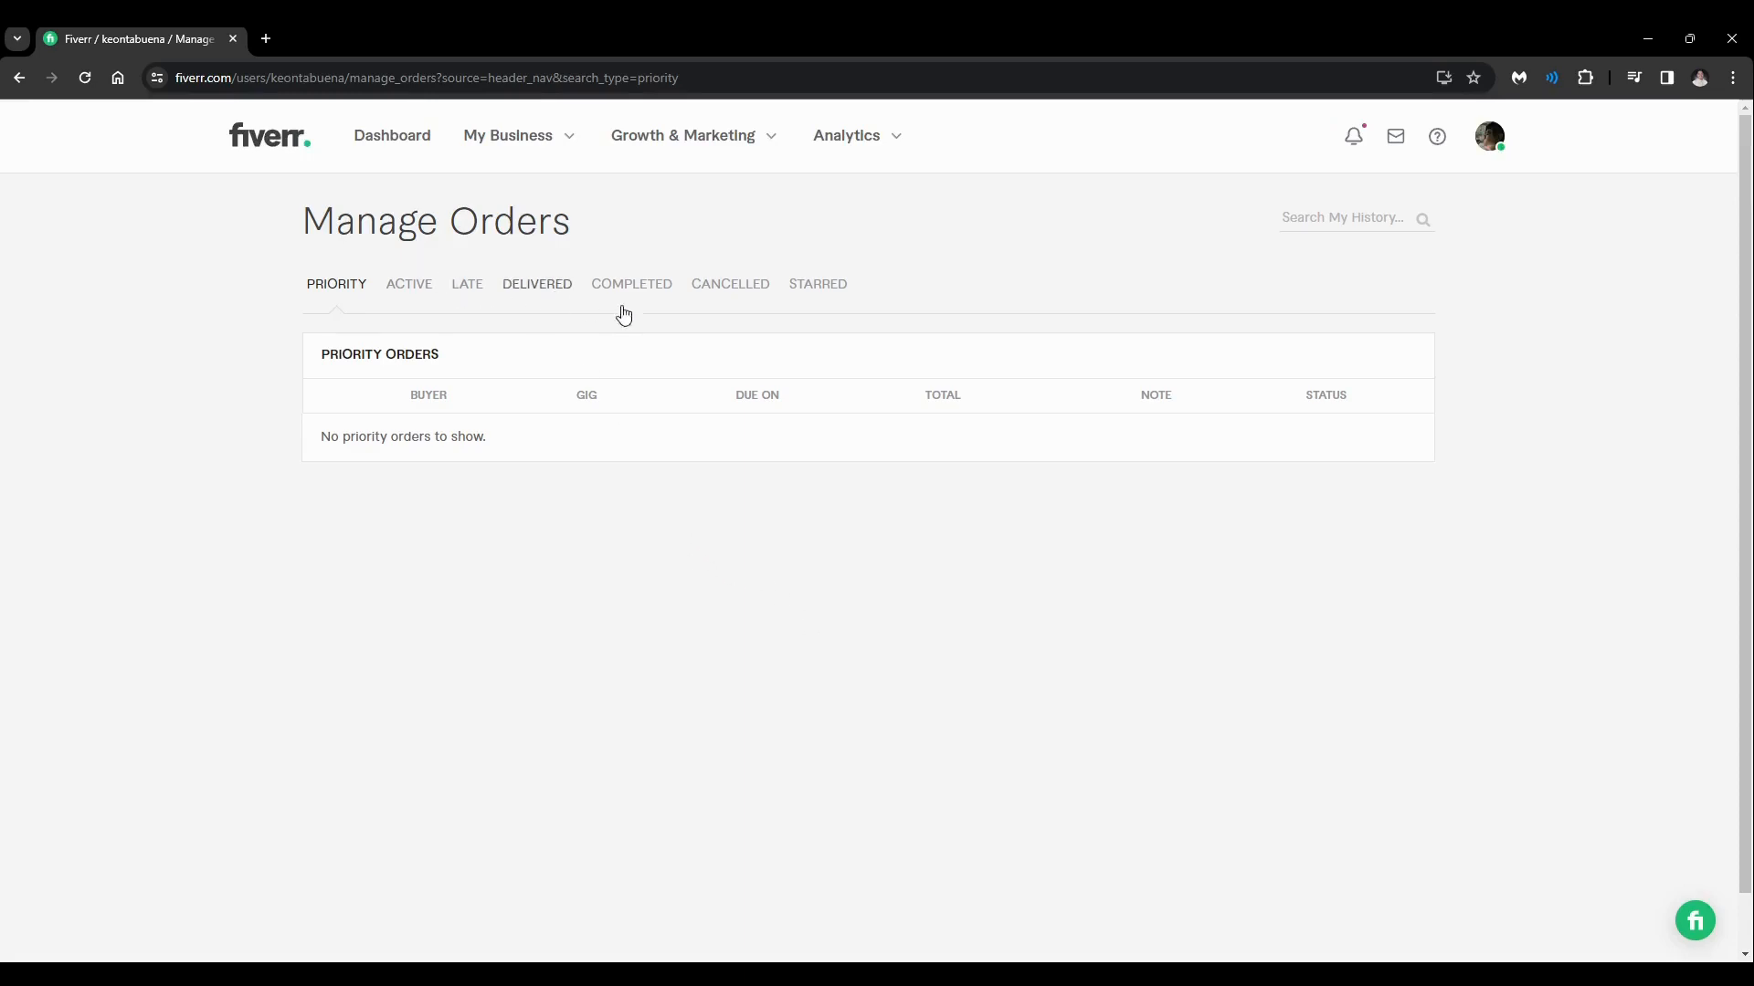
mouse_move(1049, 799)
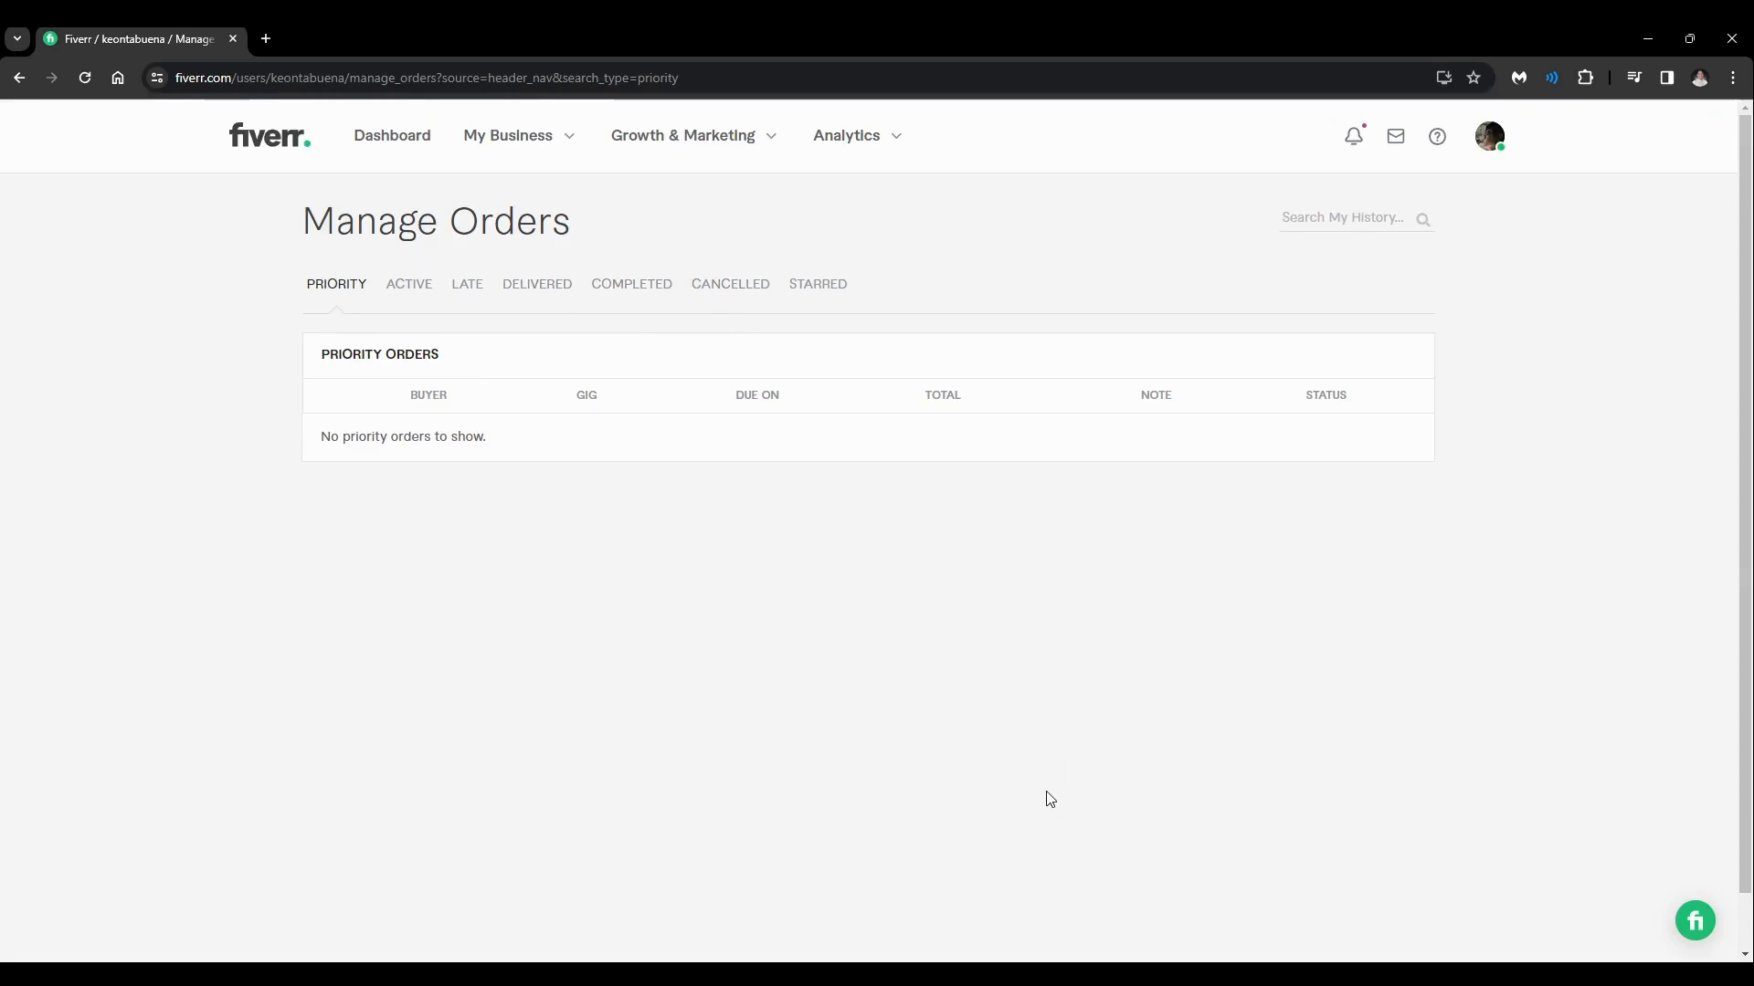
mouse_move(783, 758)
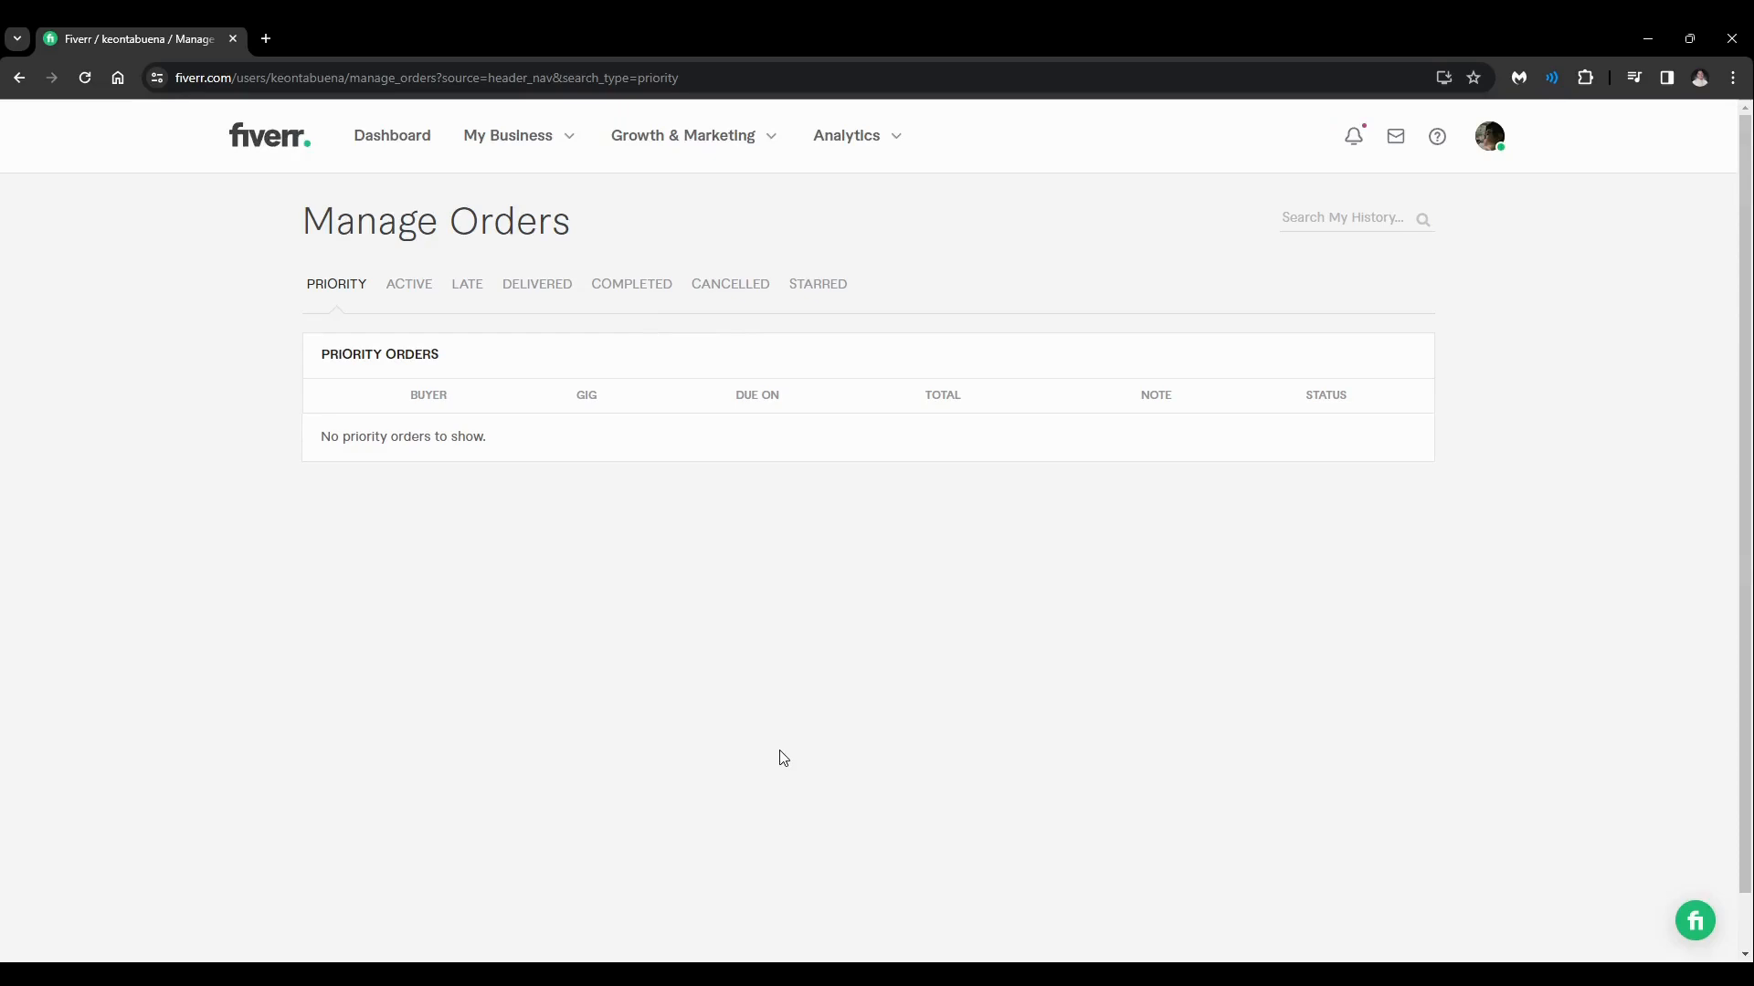
mouse_move(968, 952)
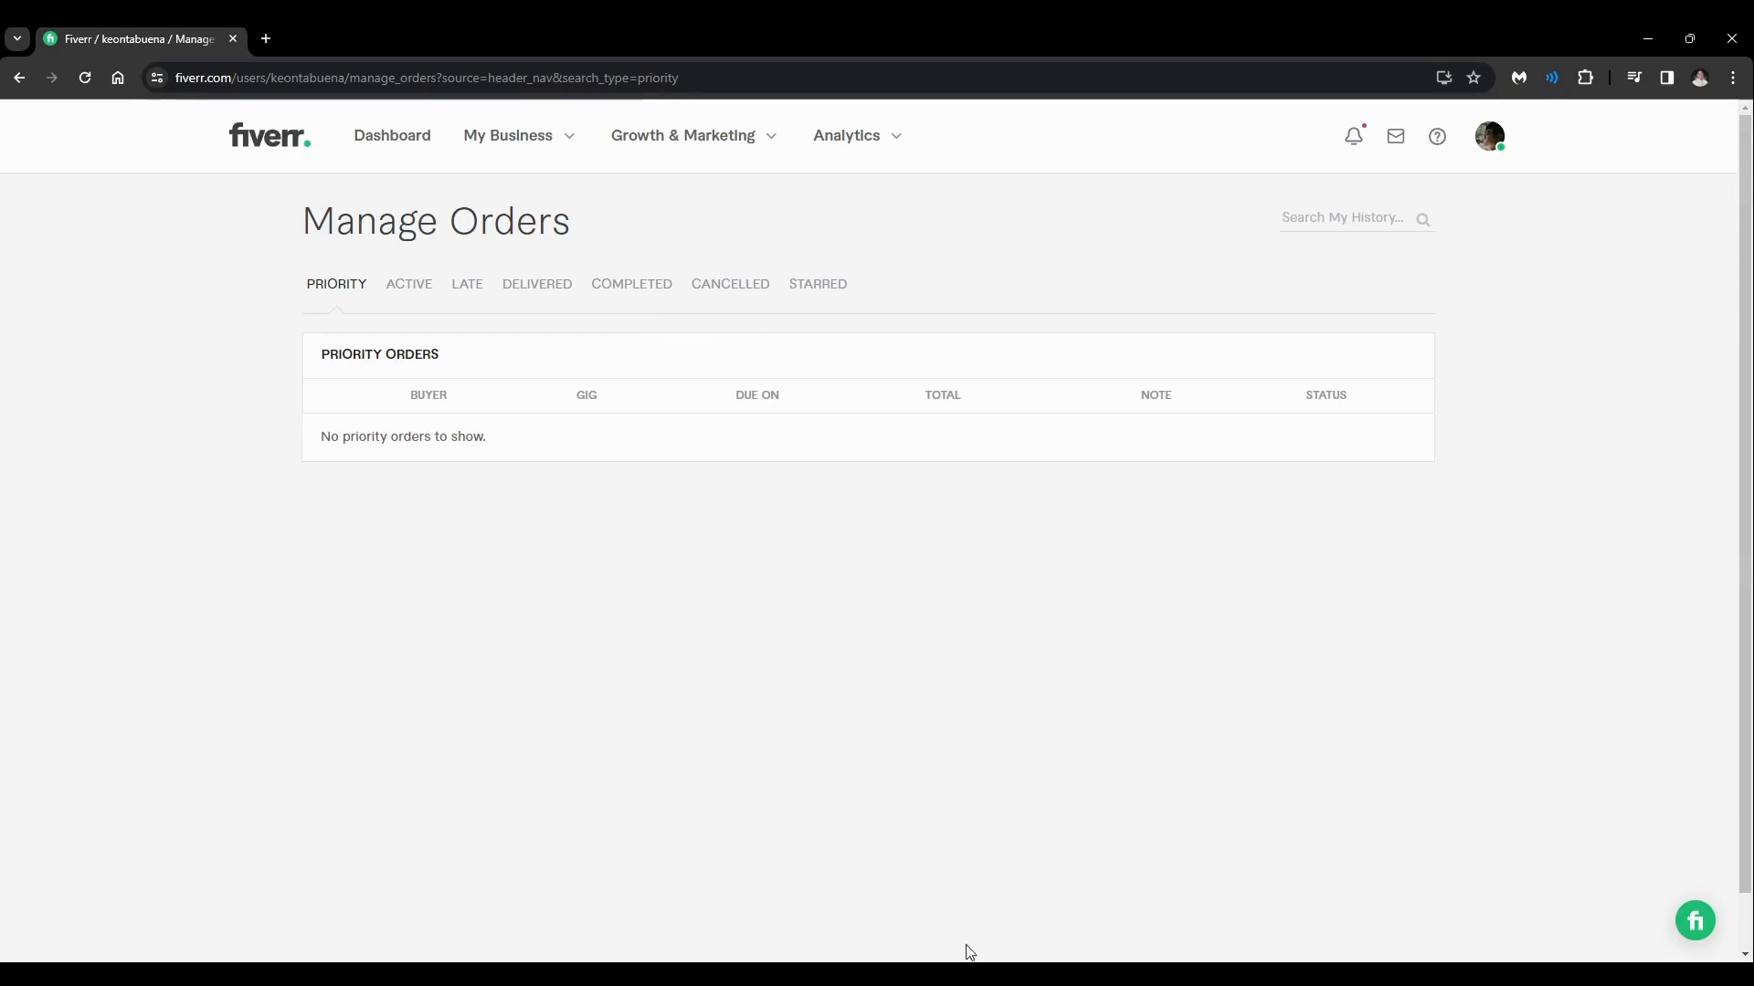